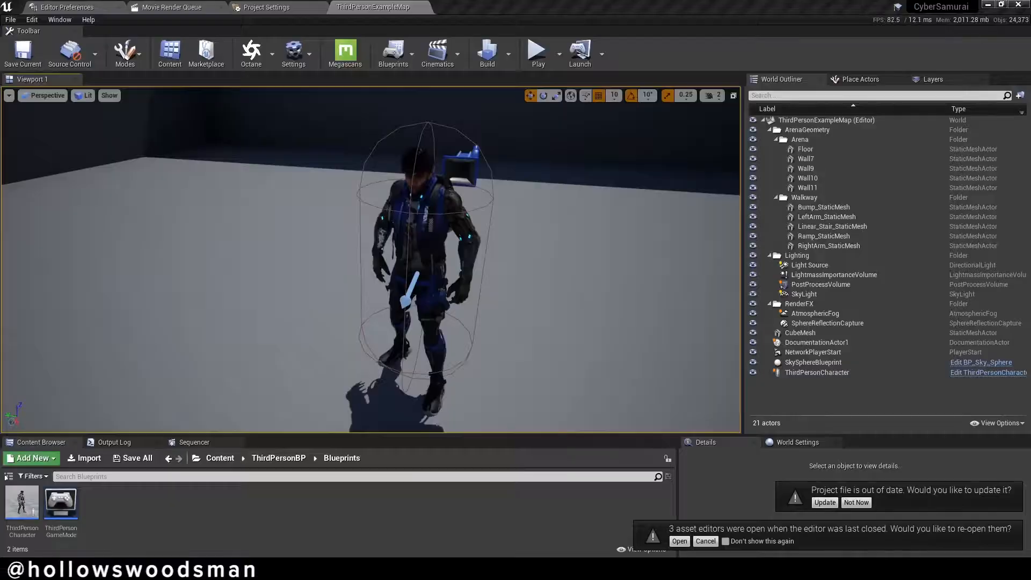
# Select ThirdPersonCharacter and run the level in Play In Editor to test it
pyautogui.click(816, 372)
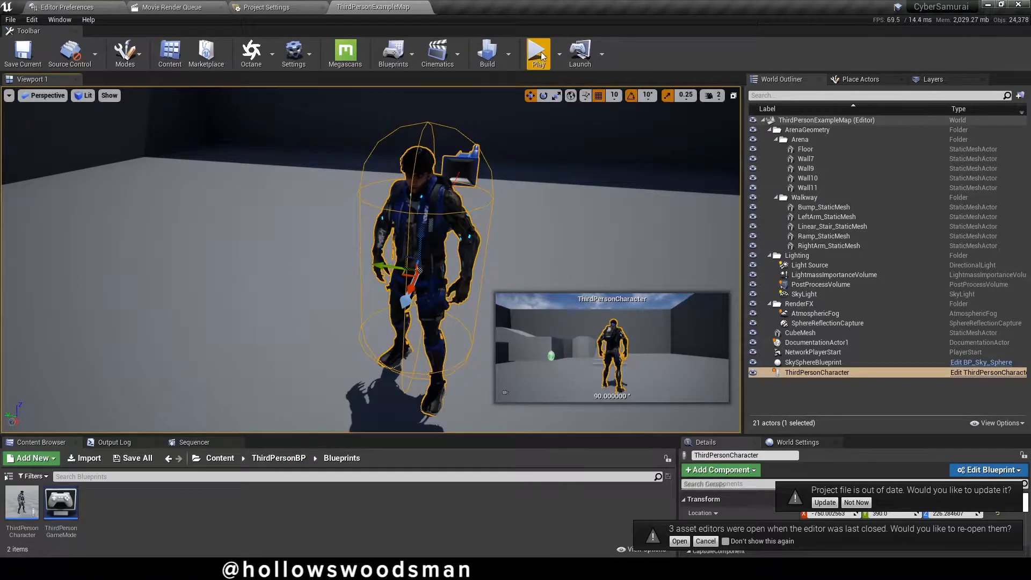
pyautogui.click(538, 53)
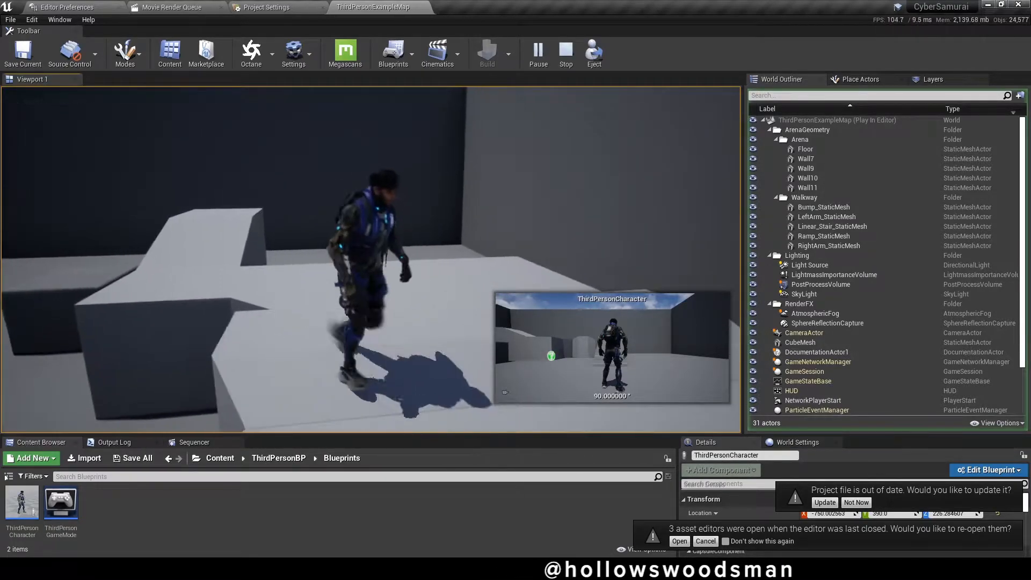
# Stop play and open UE4_Mannequin_Skeleton from the CyberpunkSamurai/Meshes folder
pyautogui.click(564, 53)
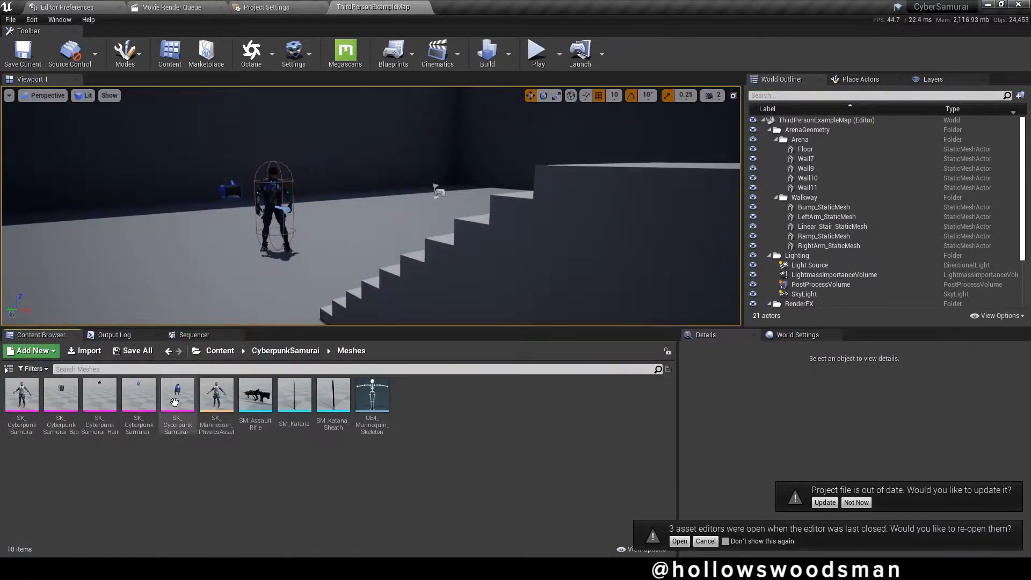
pyautogui.click(293, 398)
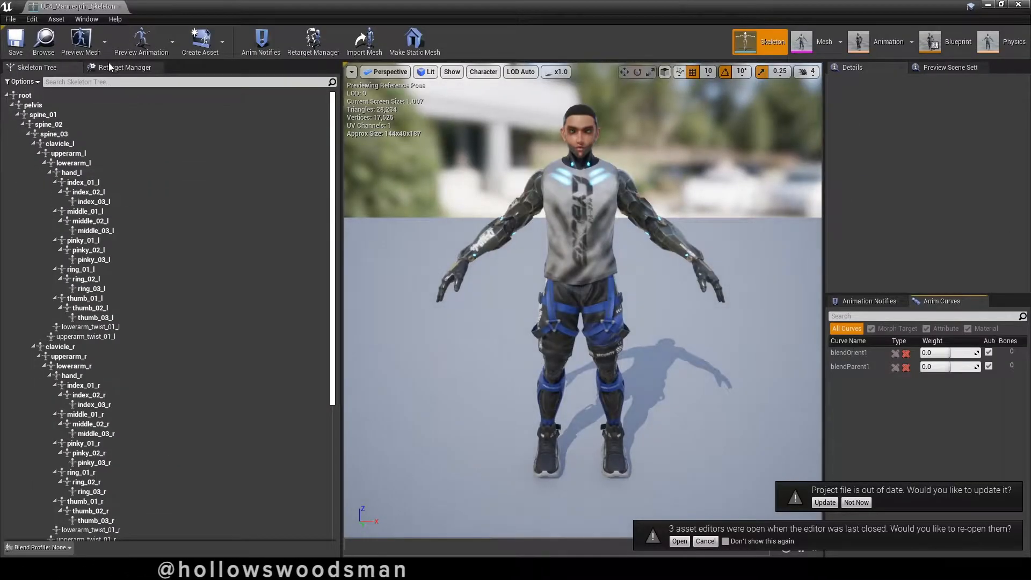
pyautogui.moveTo(26, 95)
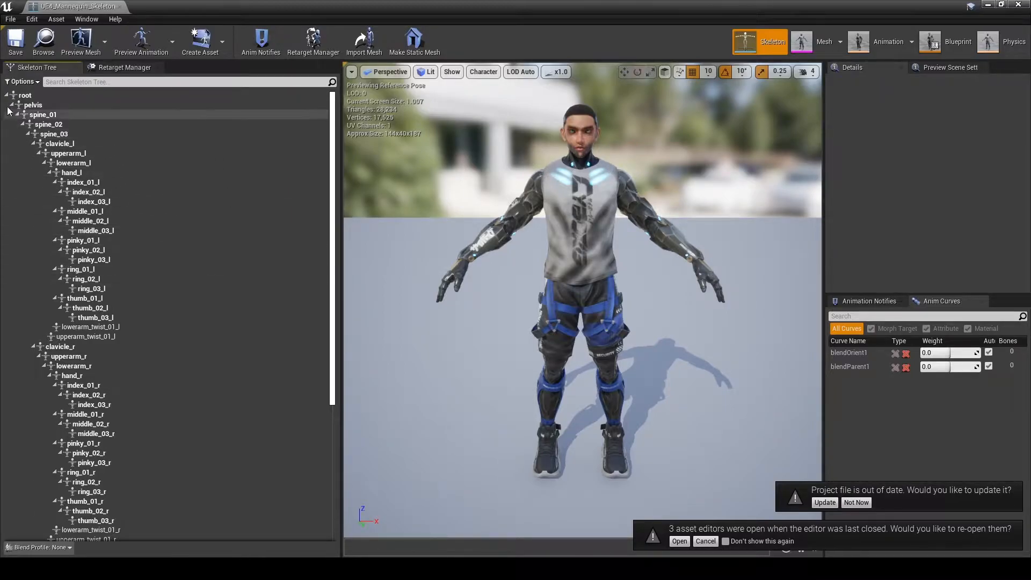
# Add sockets to the clavicle_l, clavicle_r, hand_r and hand_l bones in the Skeleton Tree
pyautogui.rightClick(59, 143)
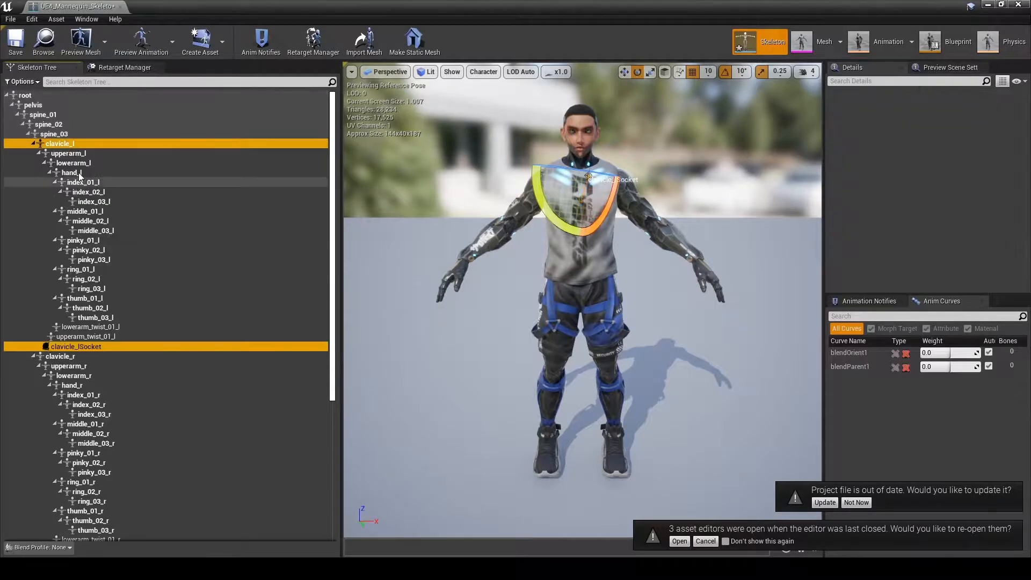
pyautogui.click(63, 355)
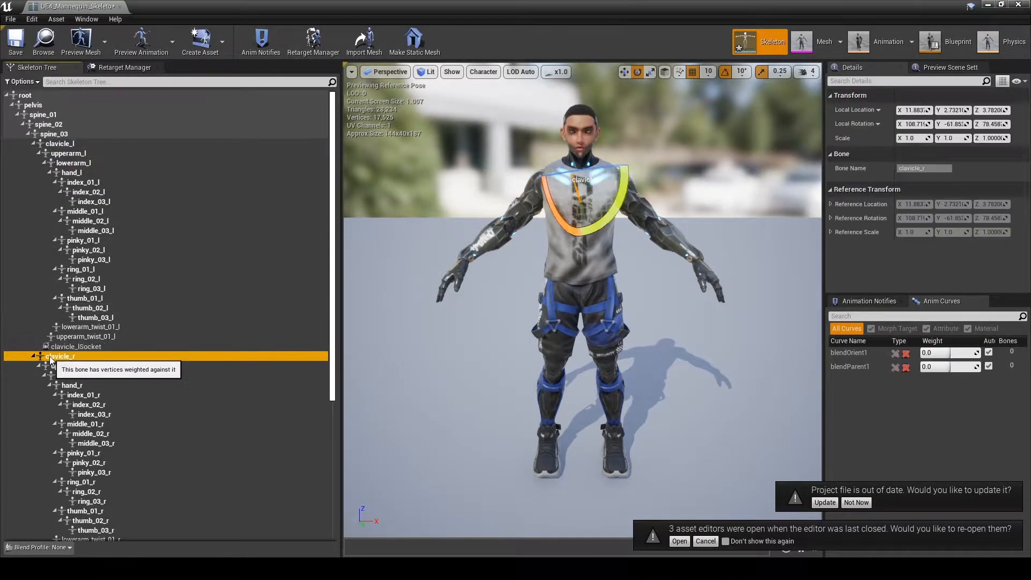
pyautogui.scroll(-3)
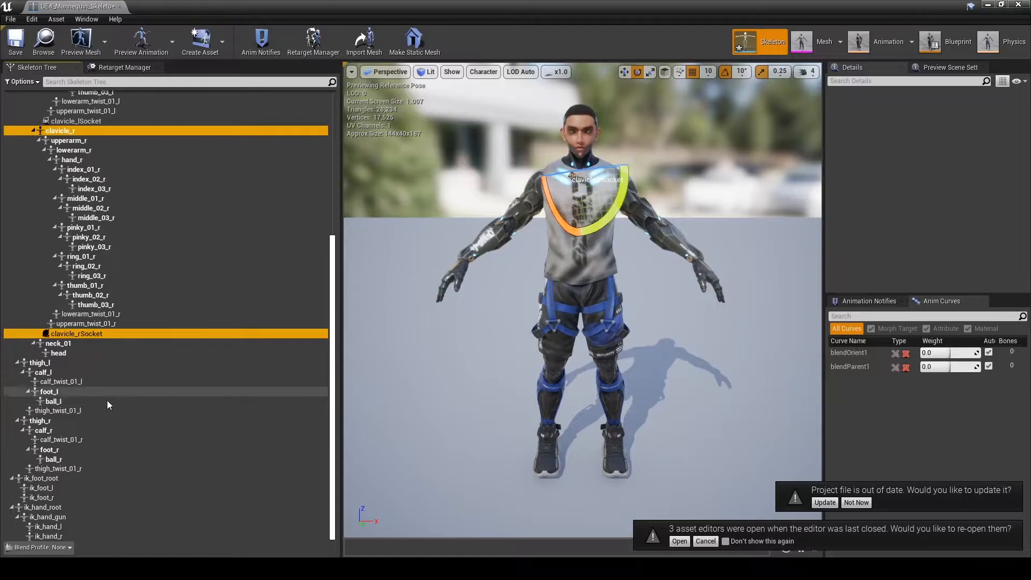
pyautogui.rightClick(65, 178)
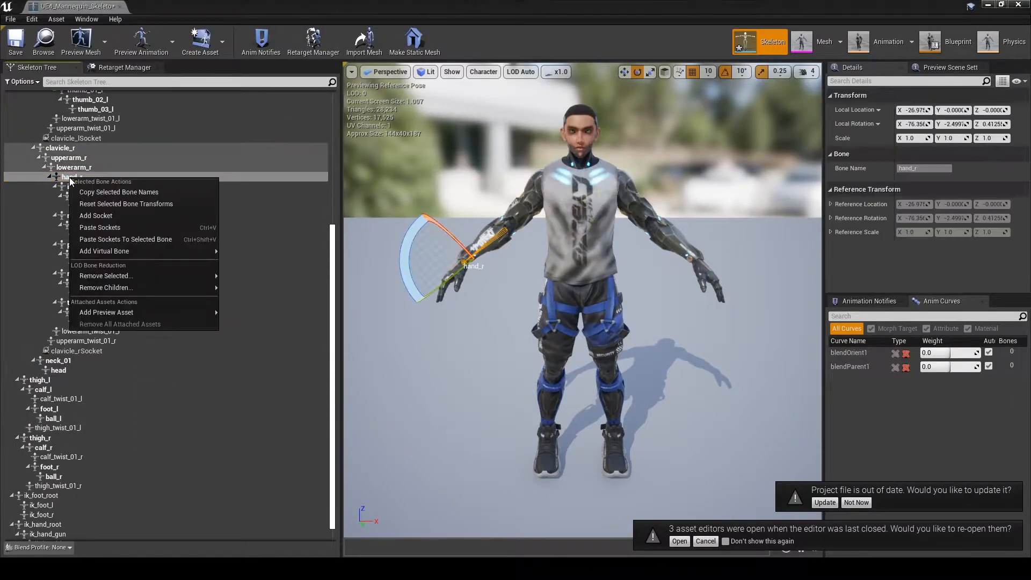
pyautogui.click(95, 215)
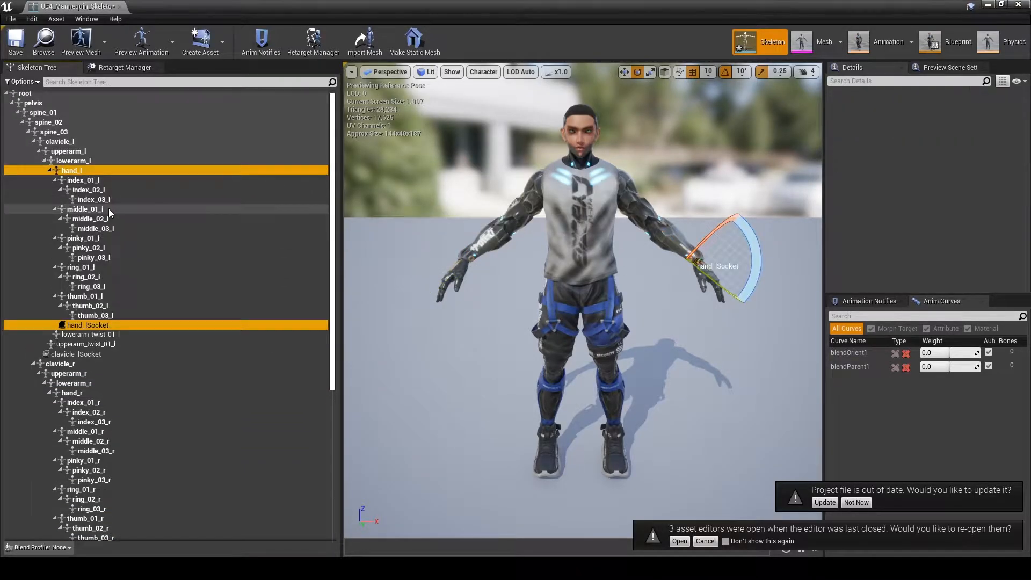
pyautogui.click(47, 122)
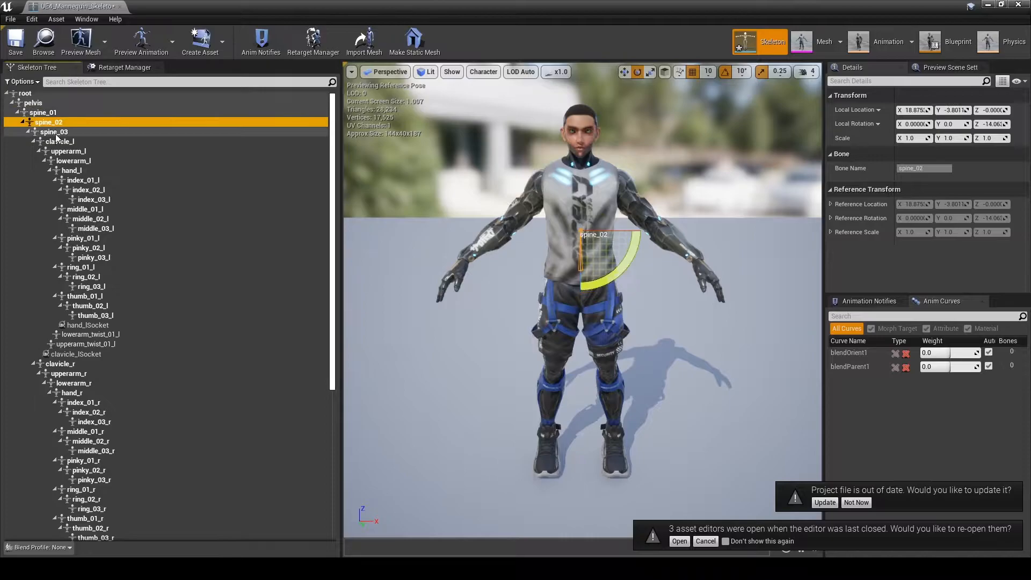
pyautogui.rightClick(47, 131)
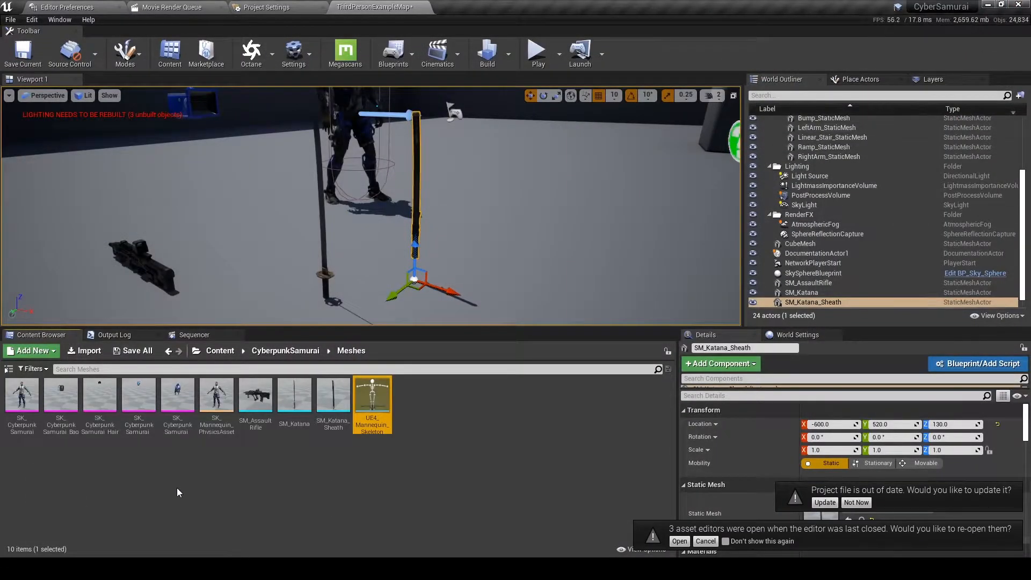
# Browse to Content > ThirdPersonBP > Blueprints and open ThirdPersonCharacter
pyautogui.click(220, 351)
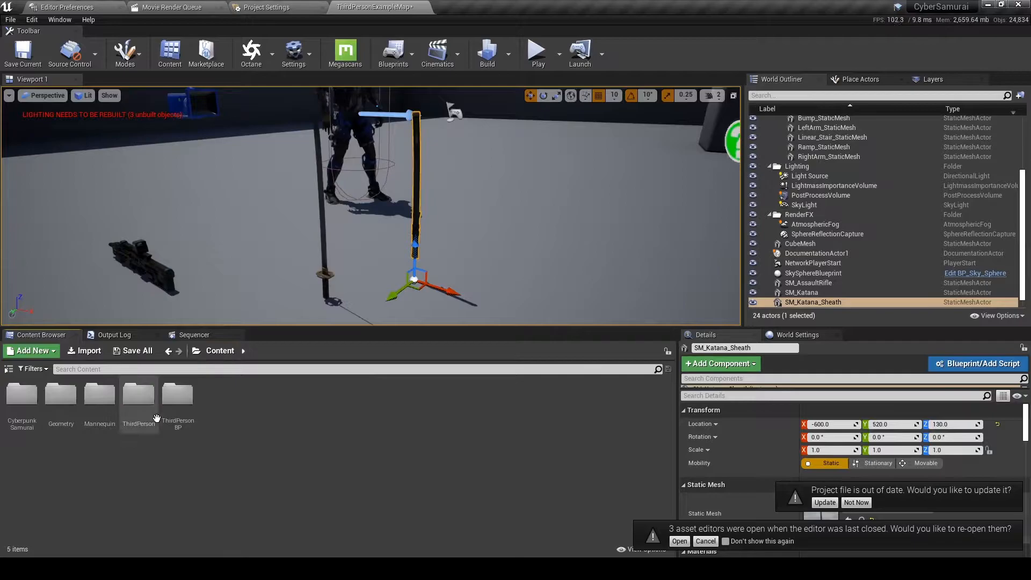
pyautogui.doubleClick(138, 395)
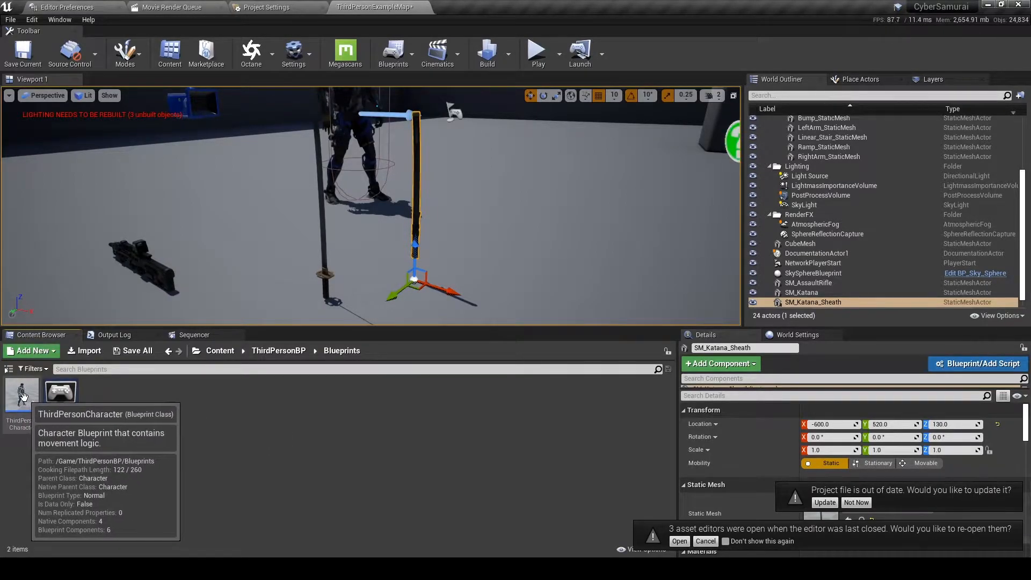
pyautogui.doubleClick(20, 392)
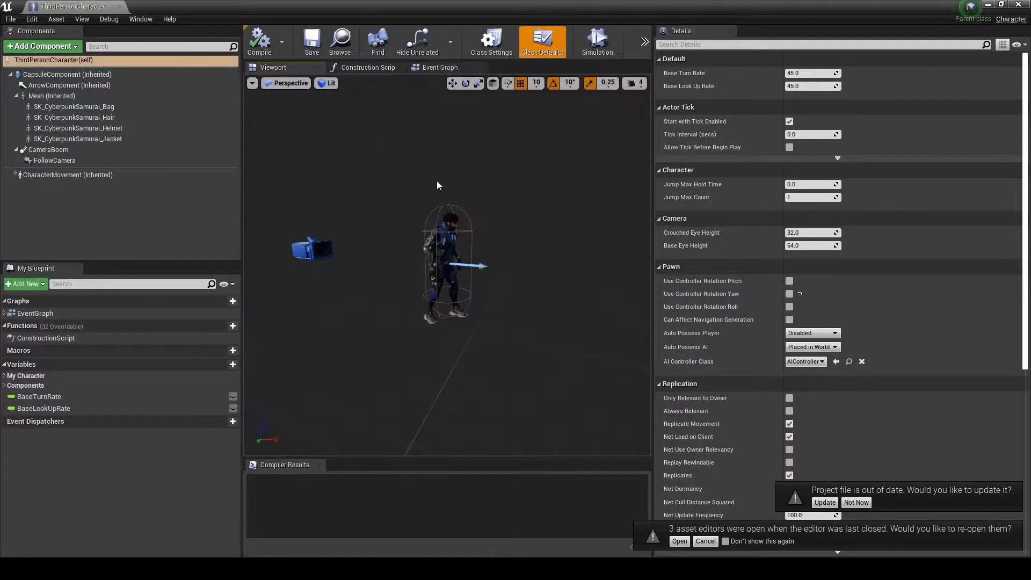
# Add SM_Katana, SM_Katana_Sheath and SM_AssaultRifle from CyberpunkSamurai/Meshes as components
pyautogui.click(596, 41)
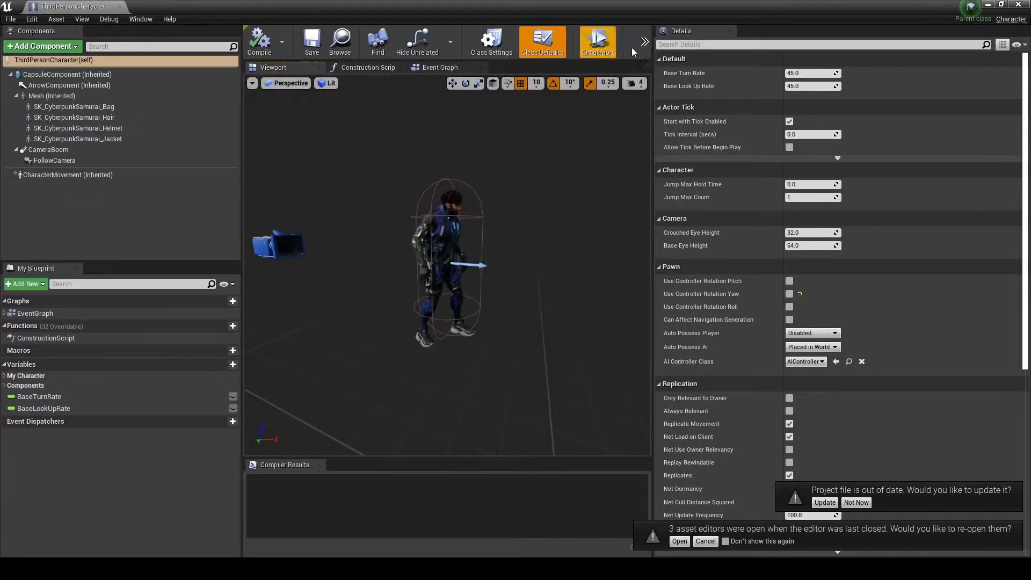
pyautogui.click(141, 18)
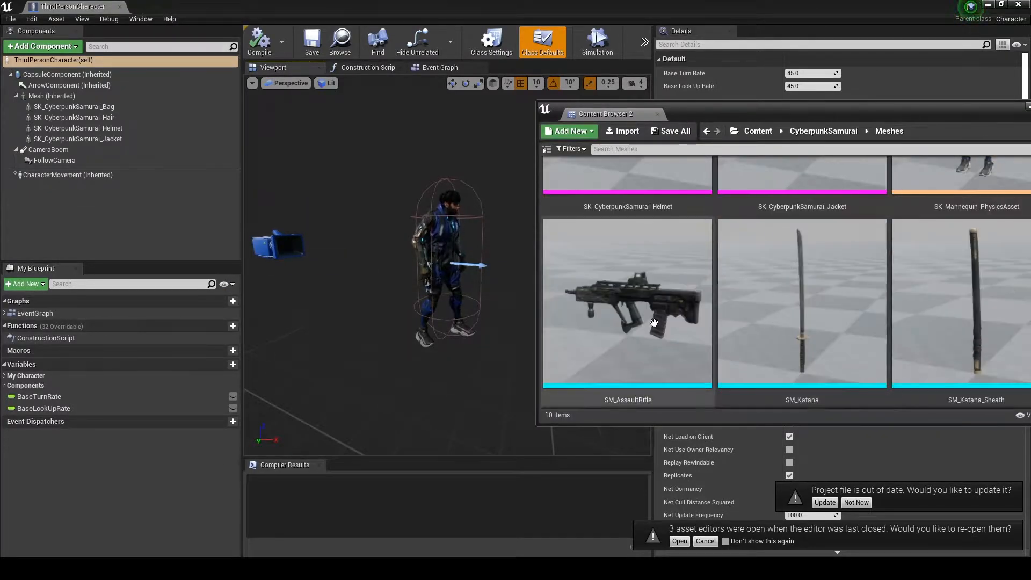
pyautogui.click(801, 303)
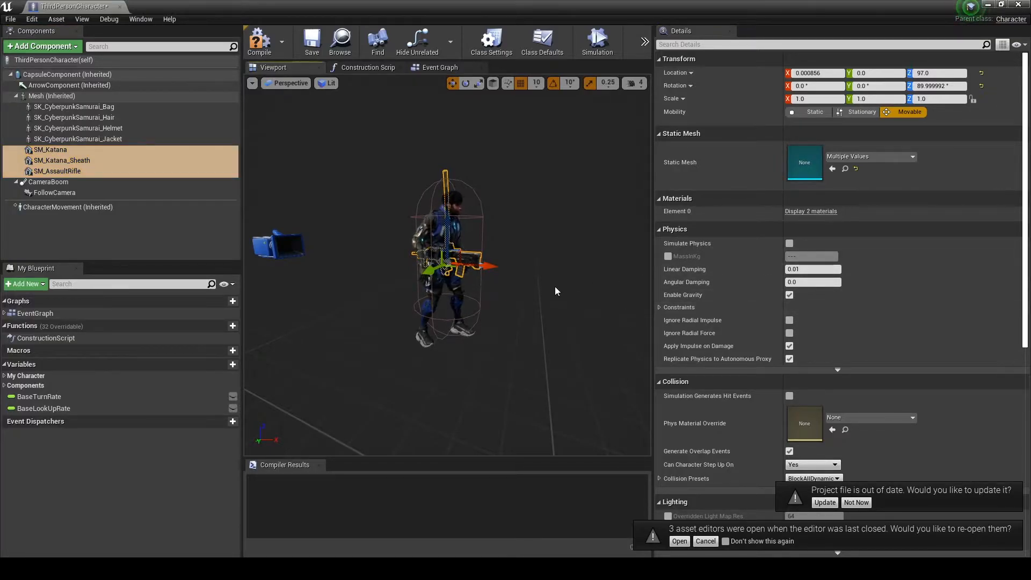
pyautogui.moveTo(58, 171)
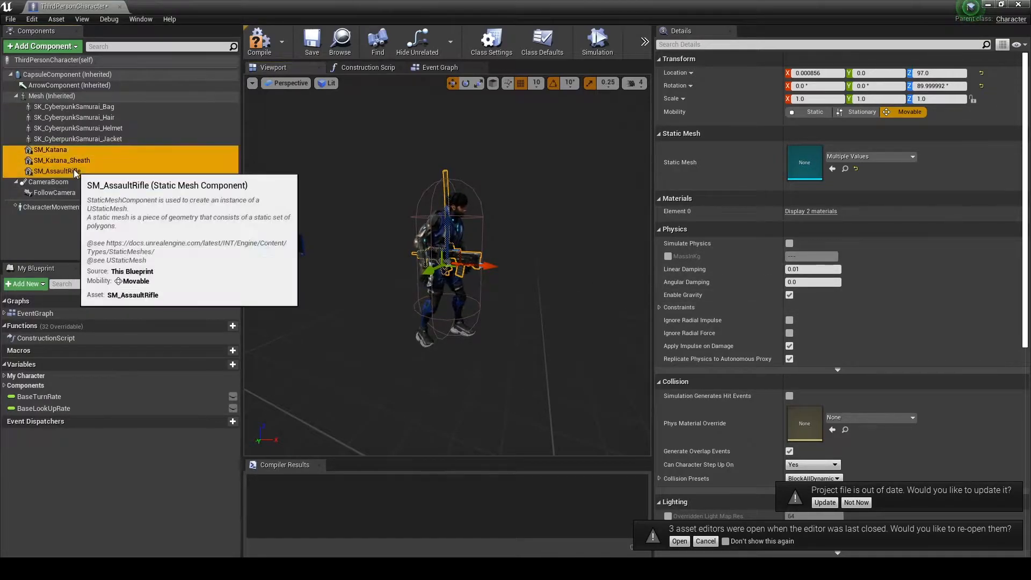
# Uncheck Visible under Rendering for the SM_AssaultRifle component
pyautogui.click(58, 171)
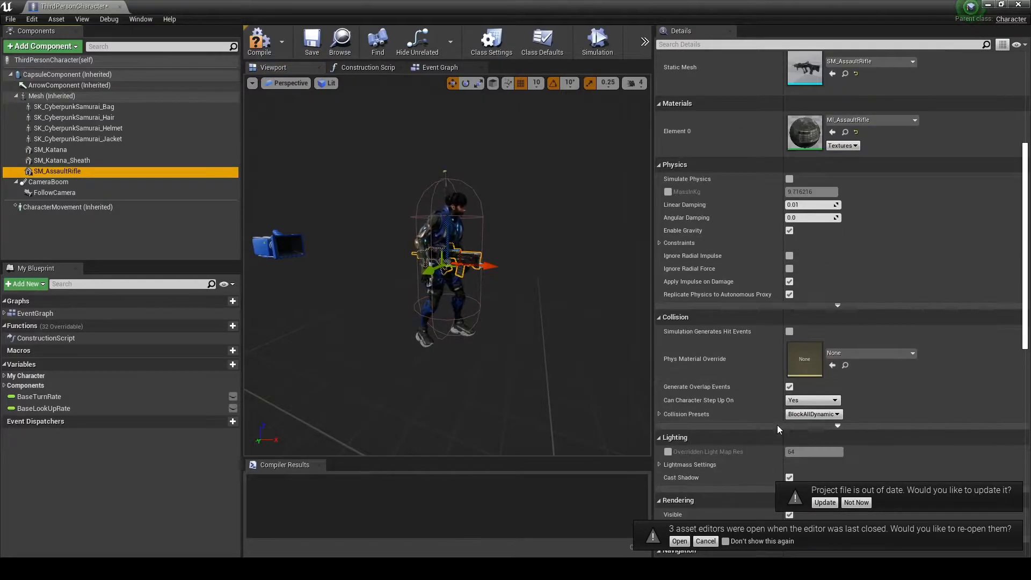
pyautogui.scroll(-3)
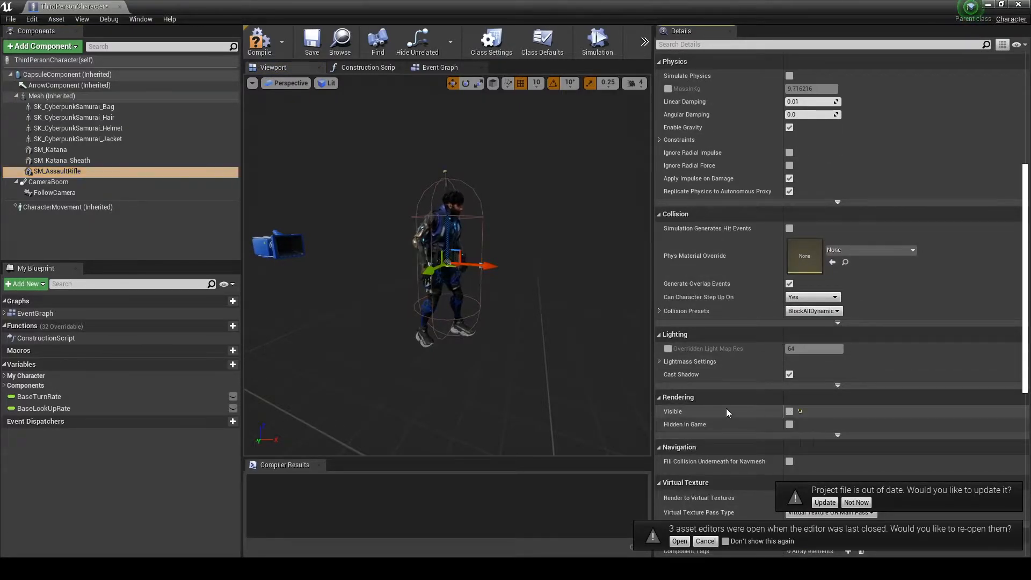
pyautogui.click(50, 150)
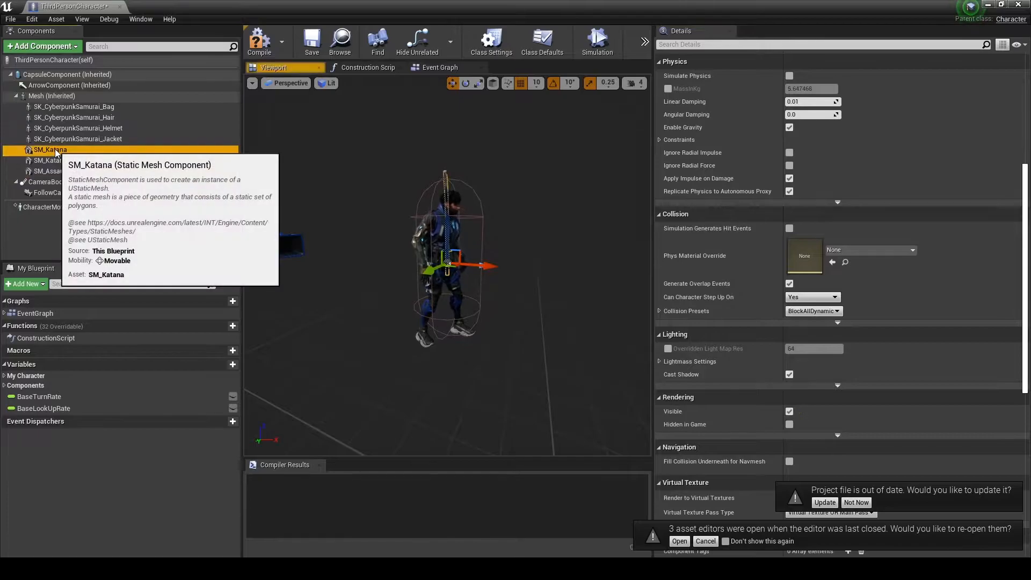
# Enable Pause Anims in the advanced Animation settings of Mesh (Inherited)
pyautogui.click(51, 96)
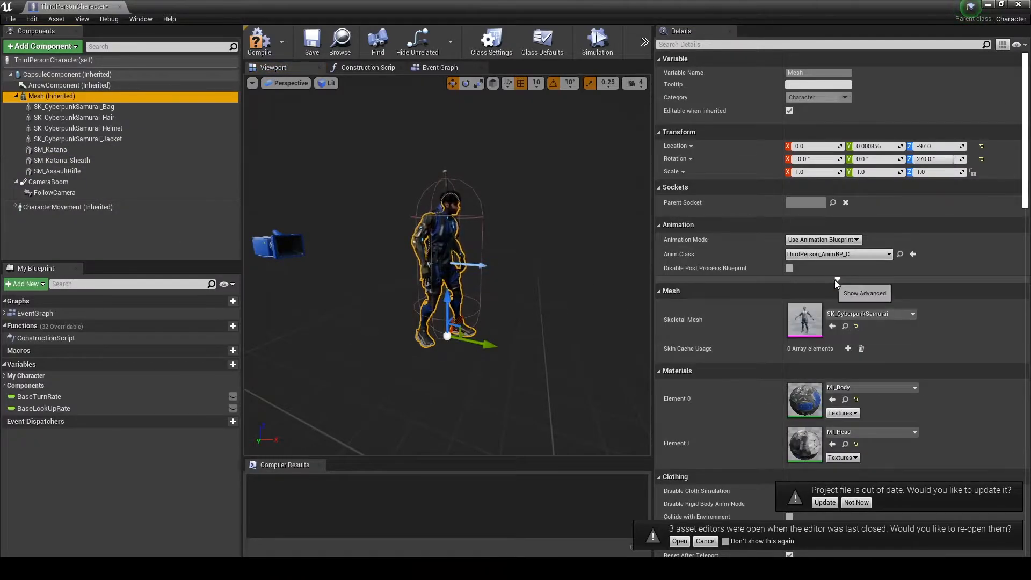
pyautogui.click(837, 279)
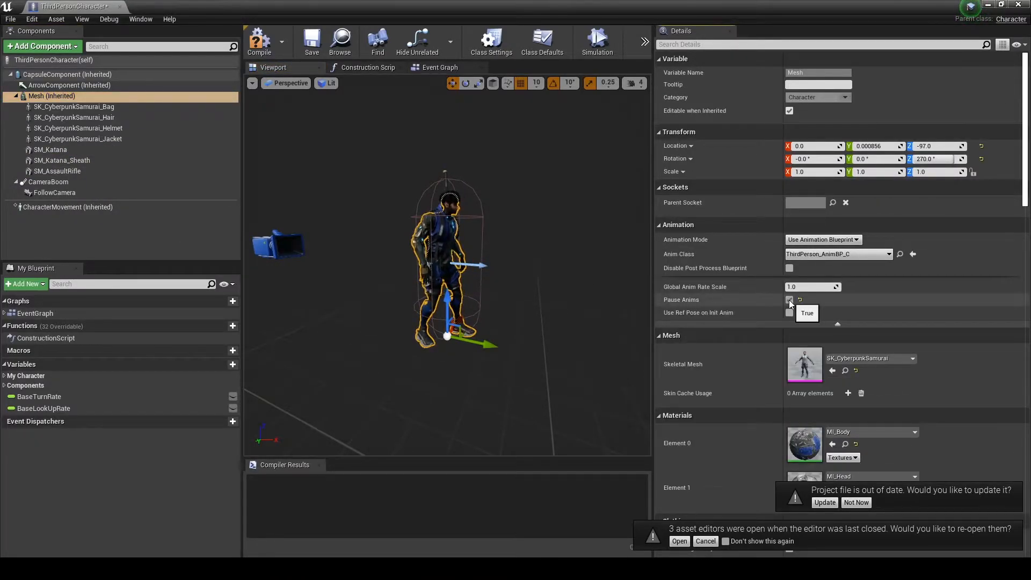
pyautogui.click(790, 300)
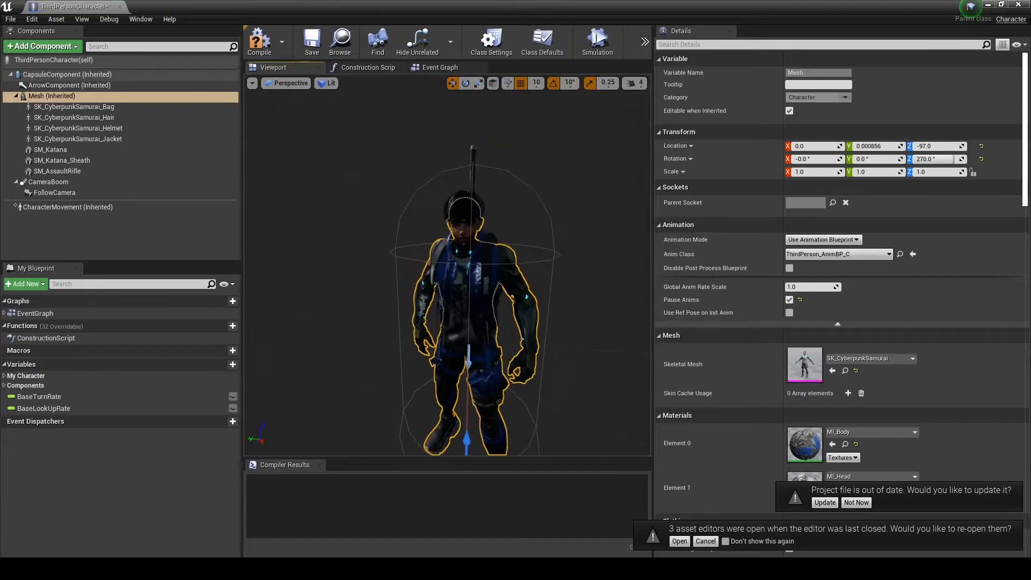
pyautogui.click(633, 83)
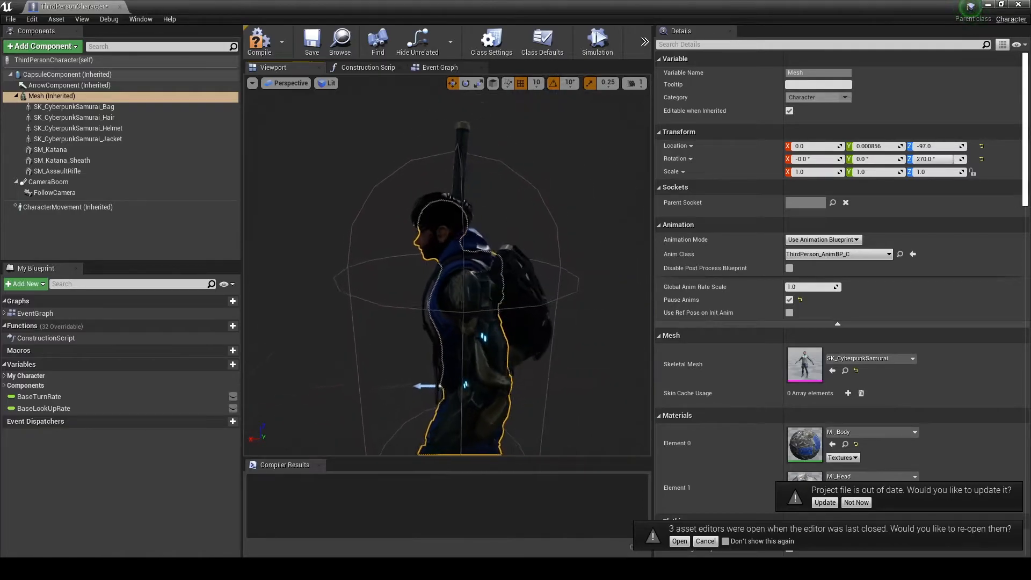
# Set SM_Katana's Parent Socket to clavicle_lSocket
pyautogui.click(61, 160)
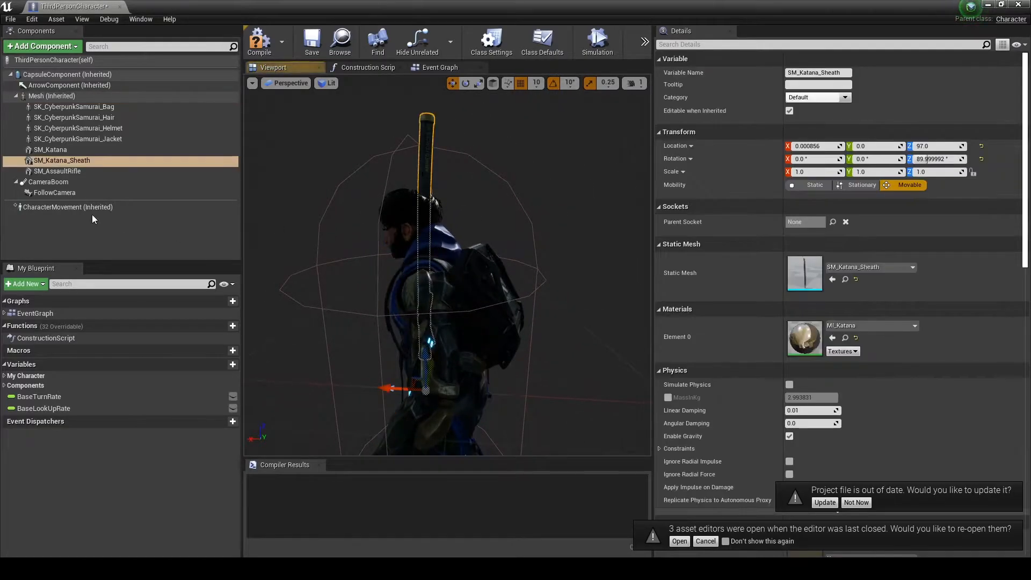
pyautogui.click(49, 150)
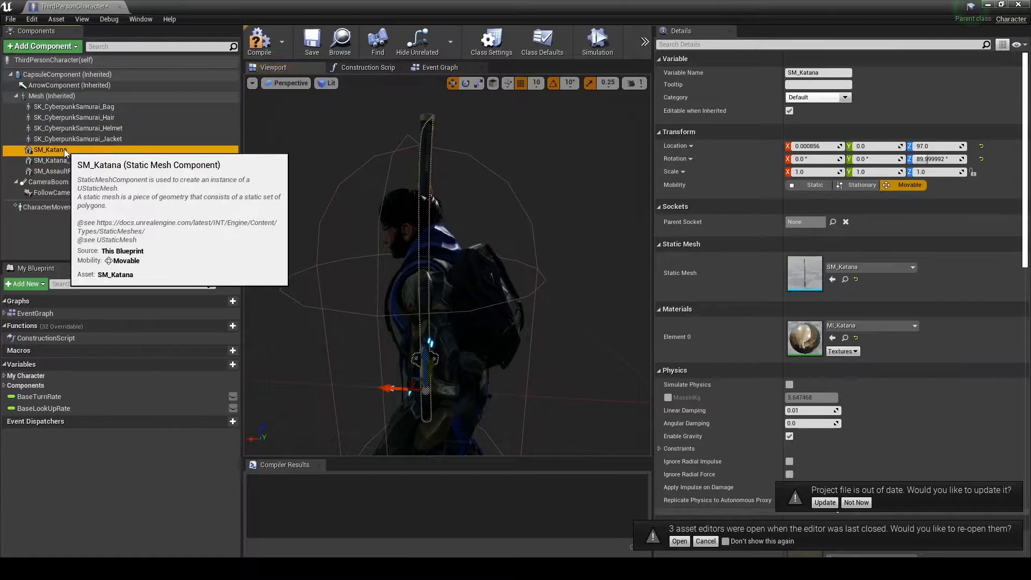
pyautogui.click(833, 222)
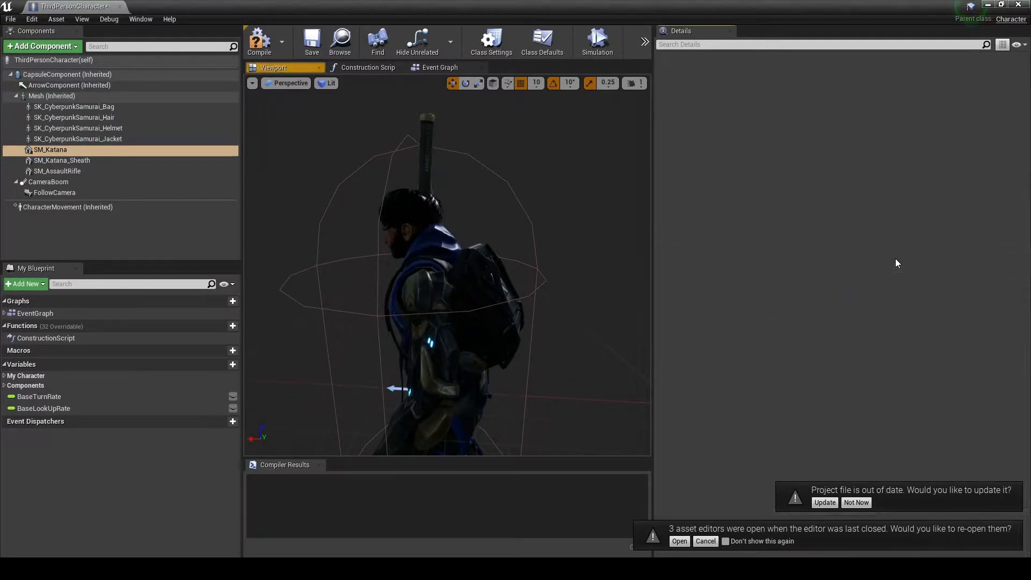
pyautogui.click(49, 149)
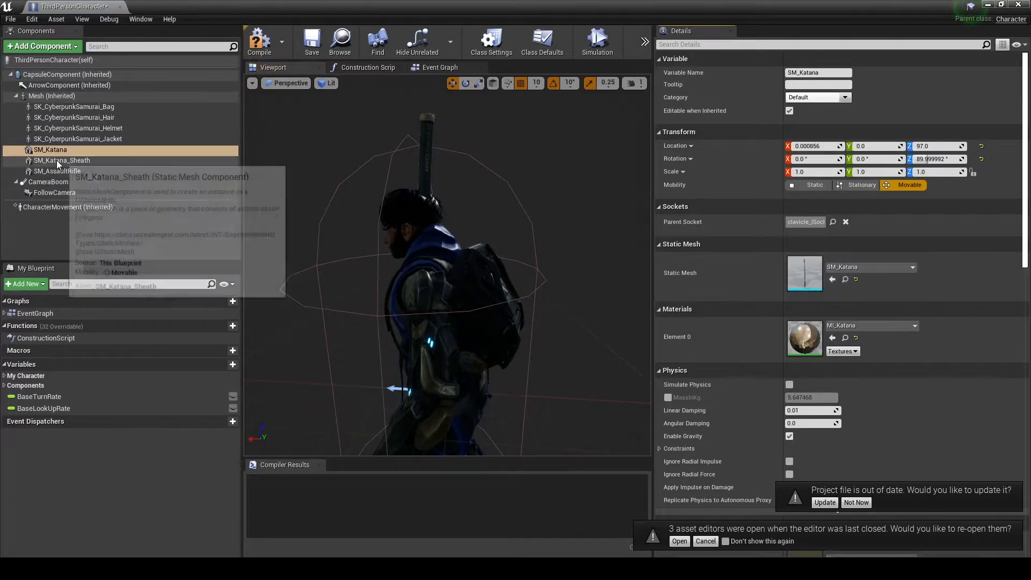
pyautogui.click(61, 160)
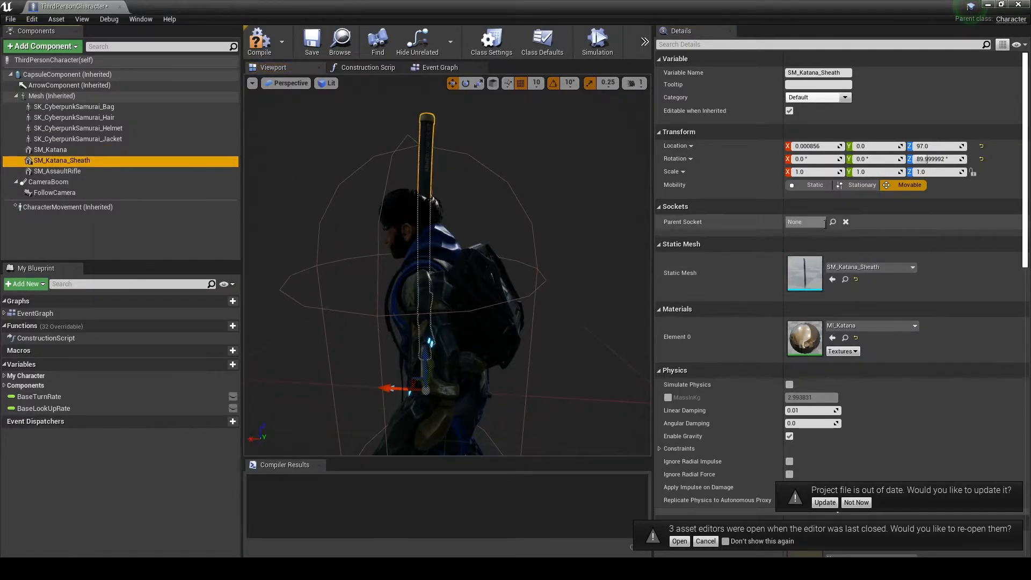
pyautogui.click(832, 222)
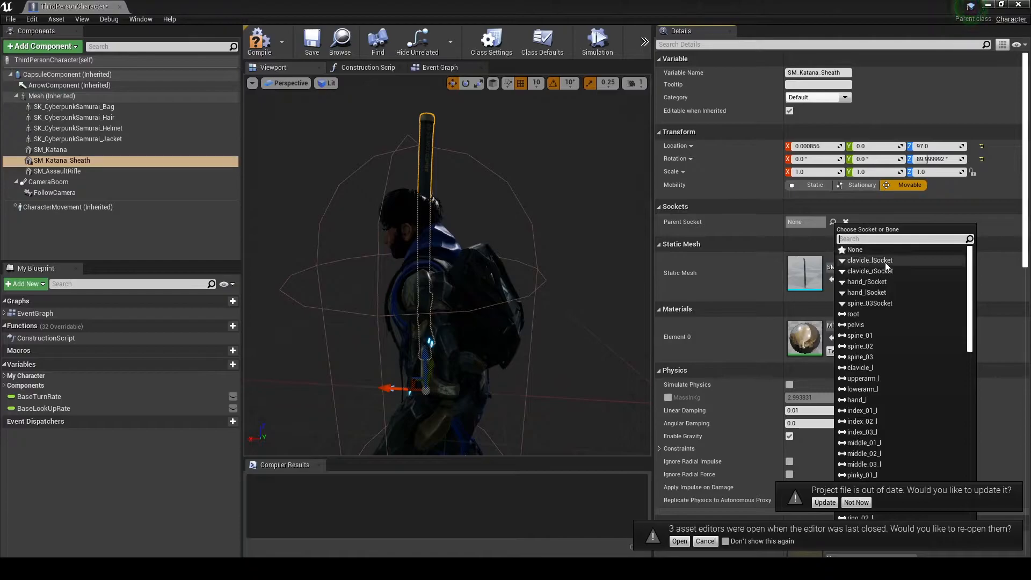
# Parent SM_Katana_Sheath to clavicle_lSocket and move the katana onto the character's back
pyautogui.click(869, 260)
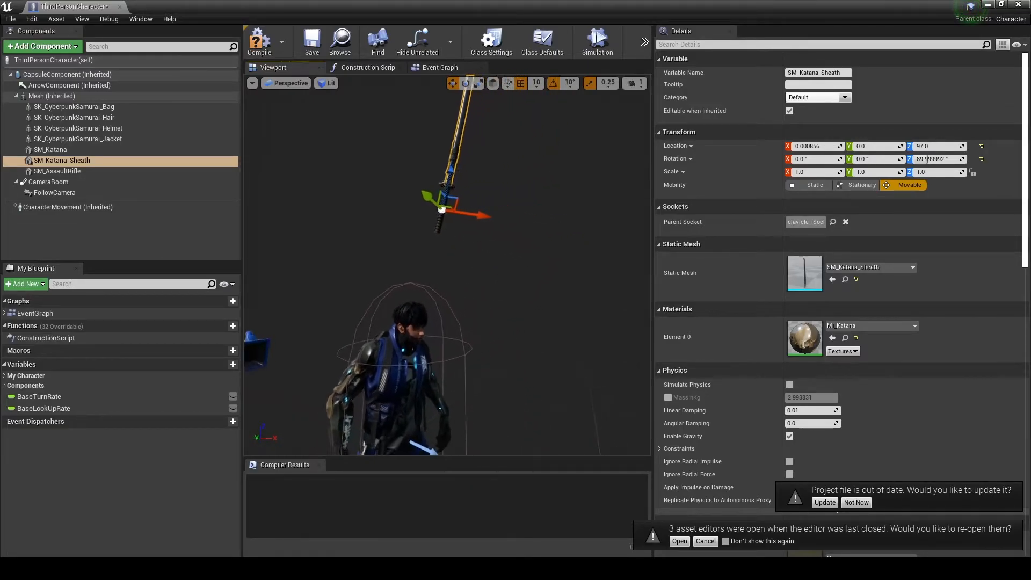
pyautogui.click(50, 149)
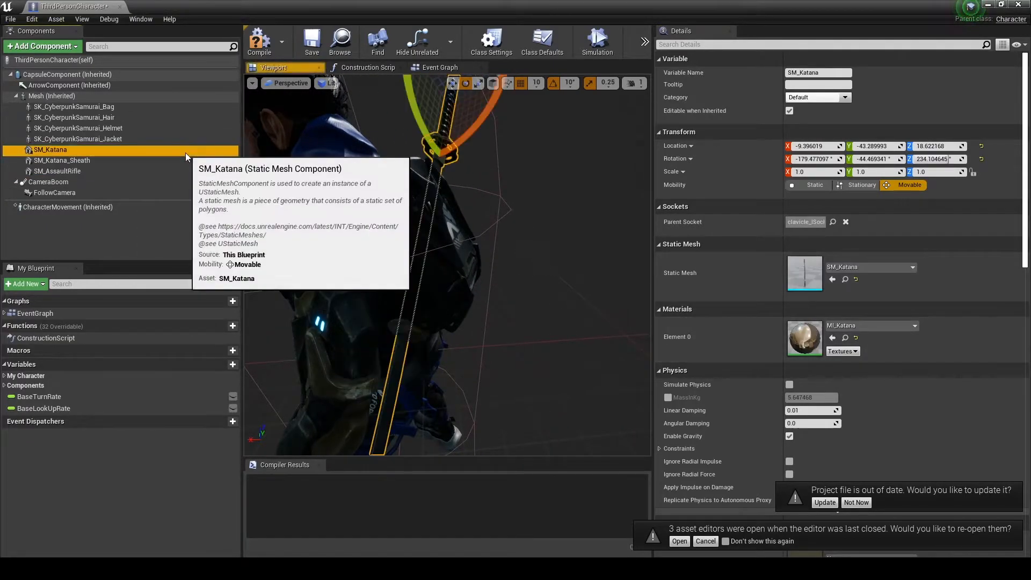
pyautogui.click(62, 160)
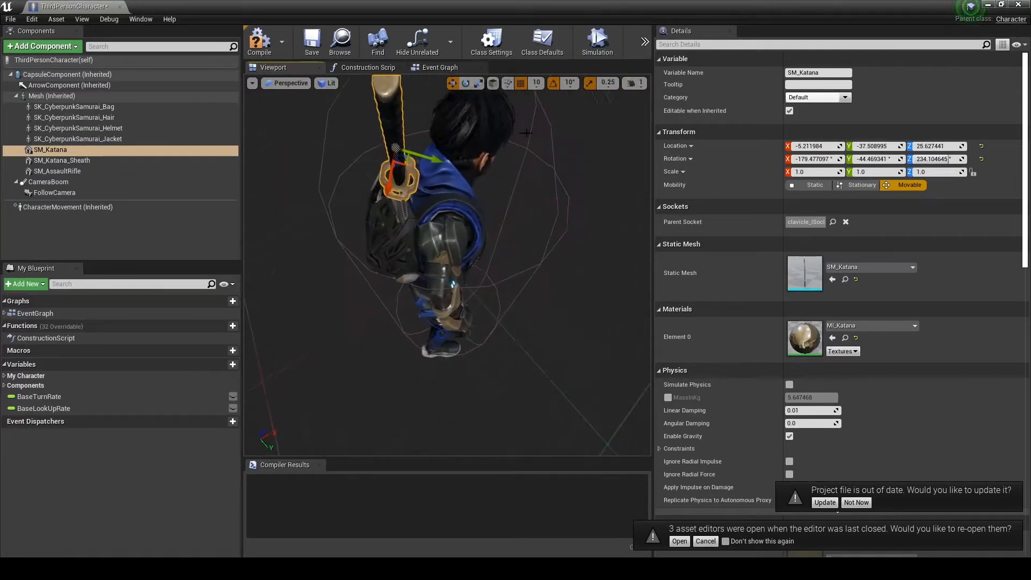
pyautogui.click(67, 74)
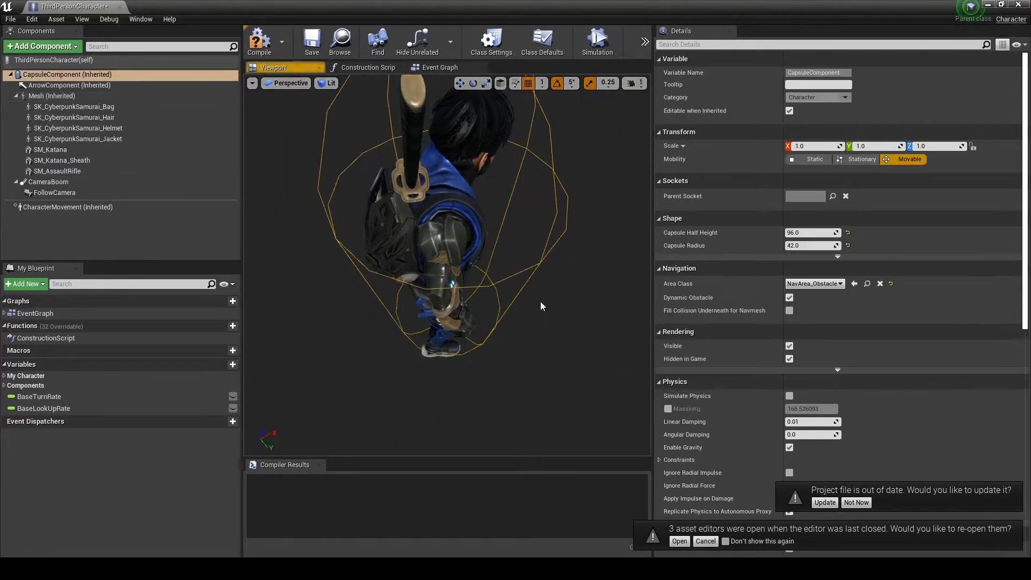
# Rotate SM_Katana diagonally across the back and copy its Location
pyautogui.click(50, 150)
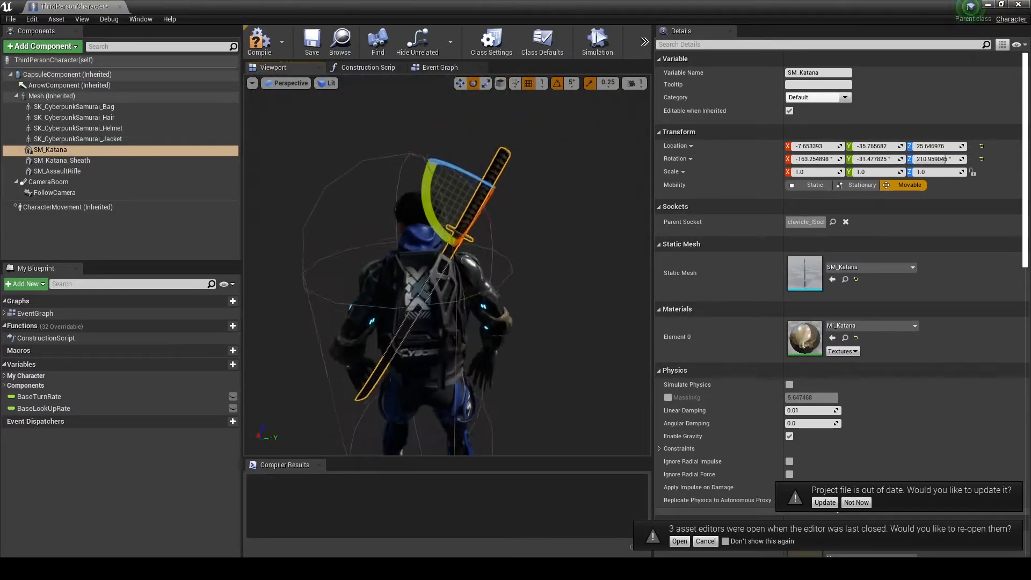
pyautogui.rightClick(815, 158)
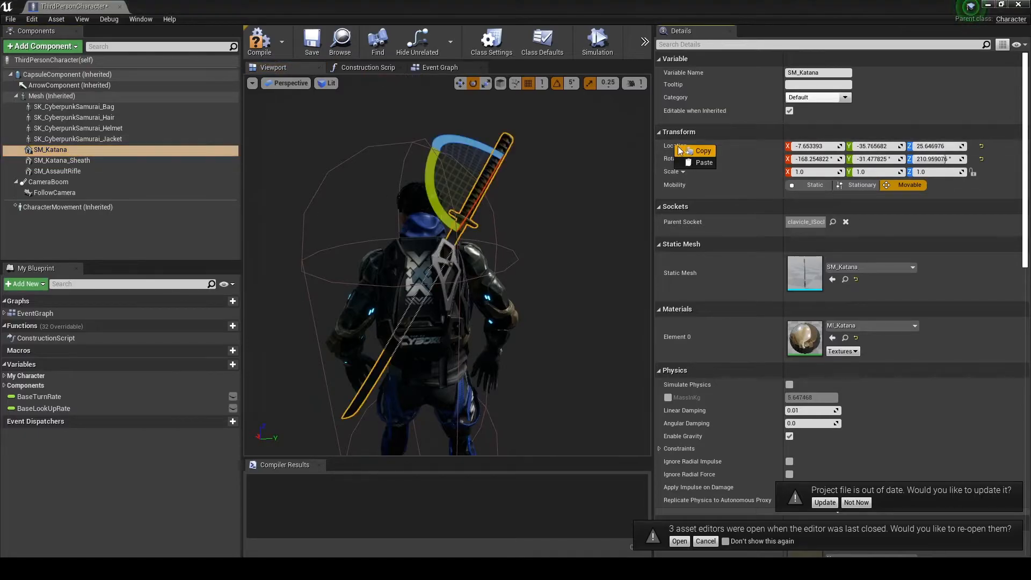
pyautogui.moveTo(49, 149)
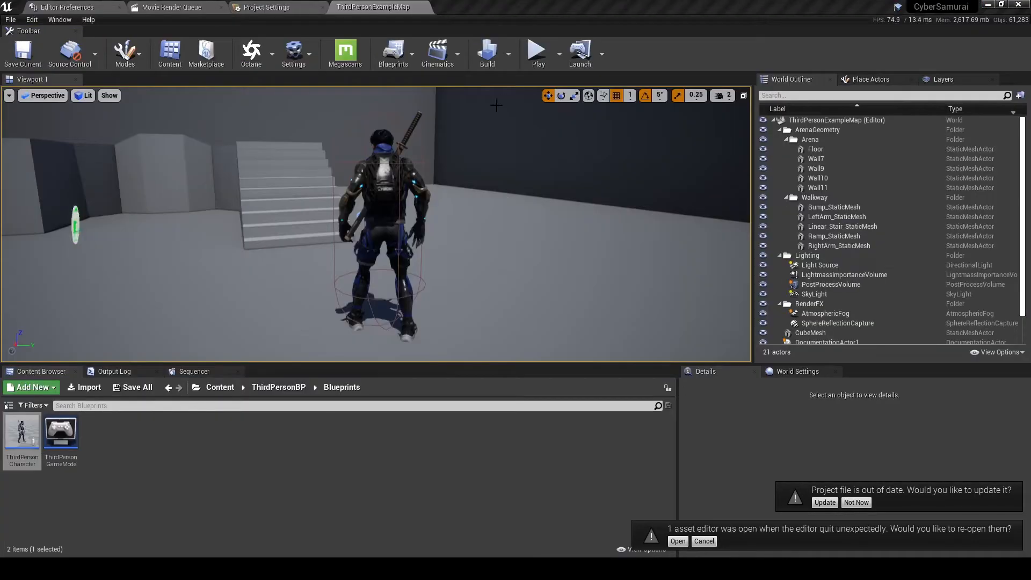
# Reopen ThirdPersonCharacter, return to its Viewport preview and compile the blueprint
pyautogui.click(537, 54)
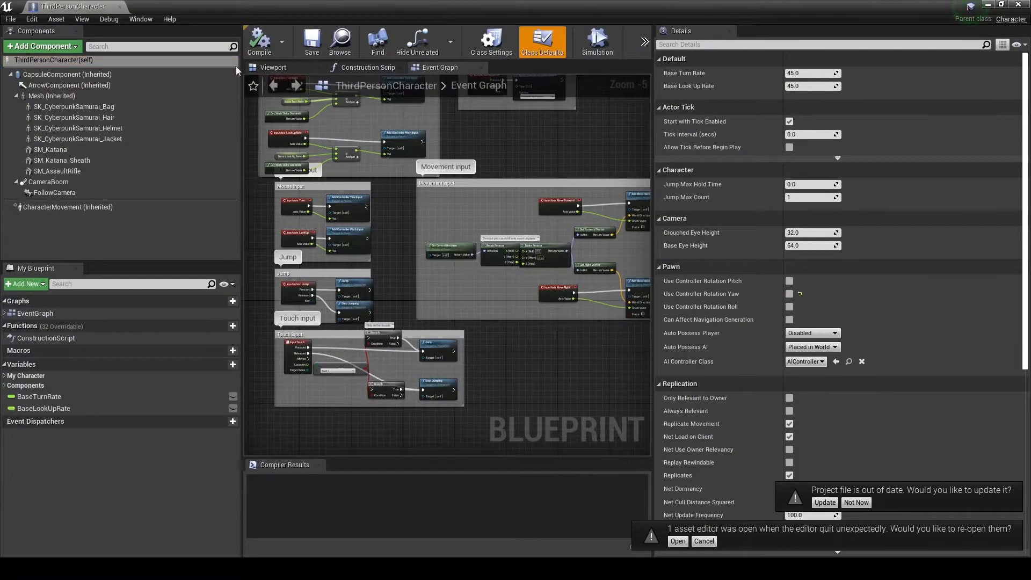
pyautogui.click(273, 67)
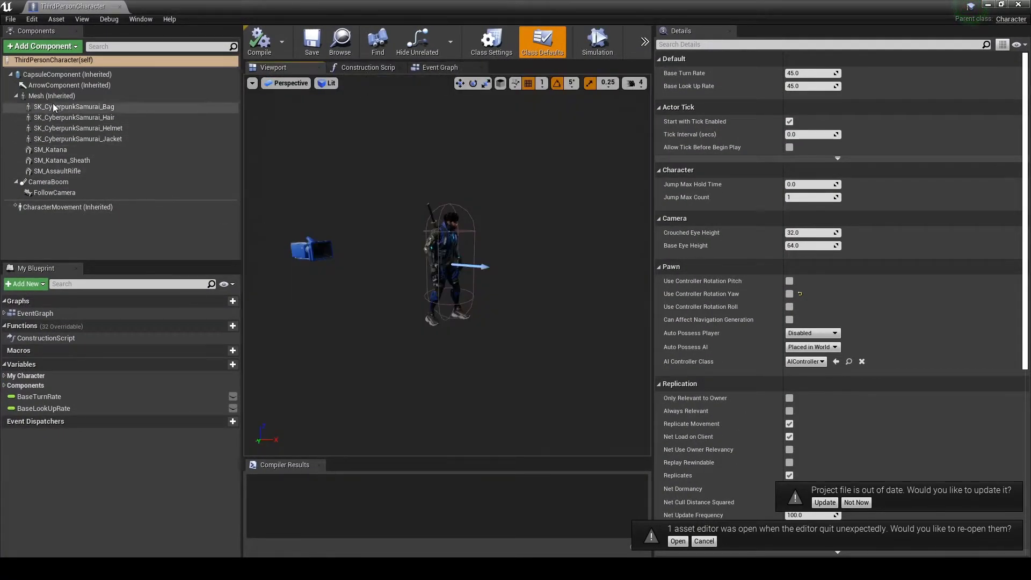
pyautogui.click(52, 95)
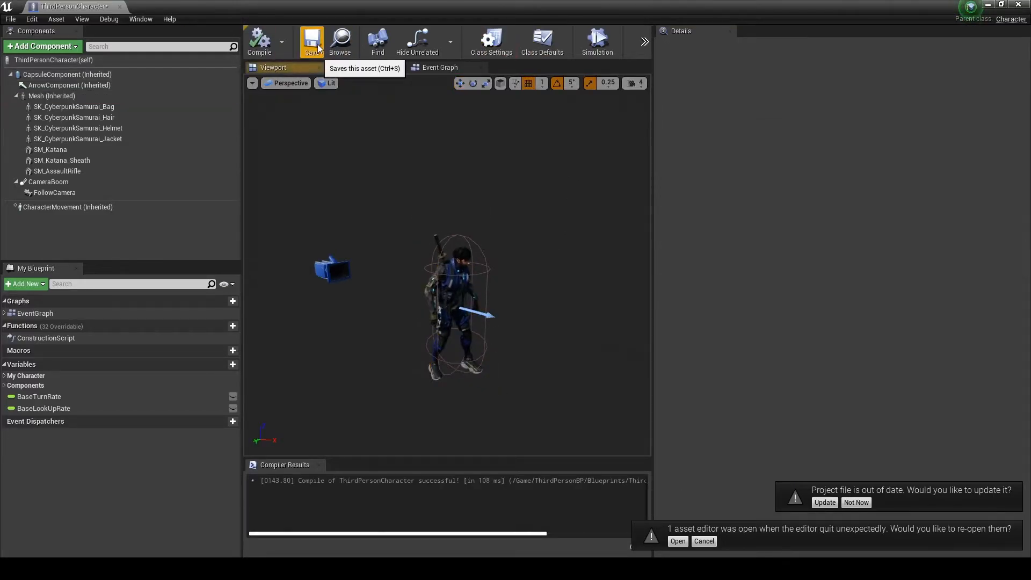
# Save the blueprint, then select the rifle, SM_Katana and the new SM_Katana1 components
pyautogui.click(52, 95)
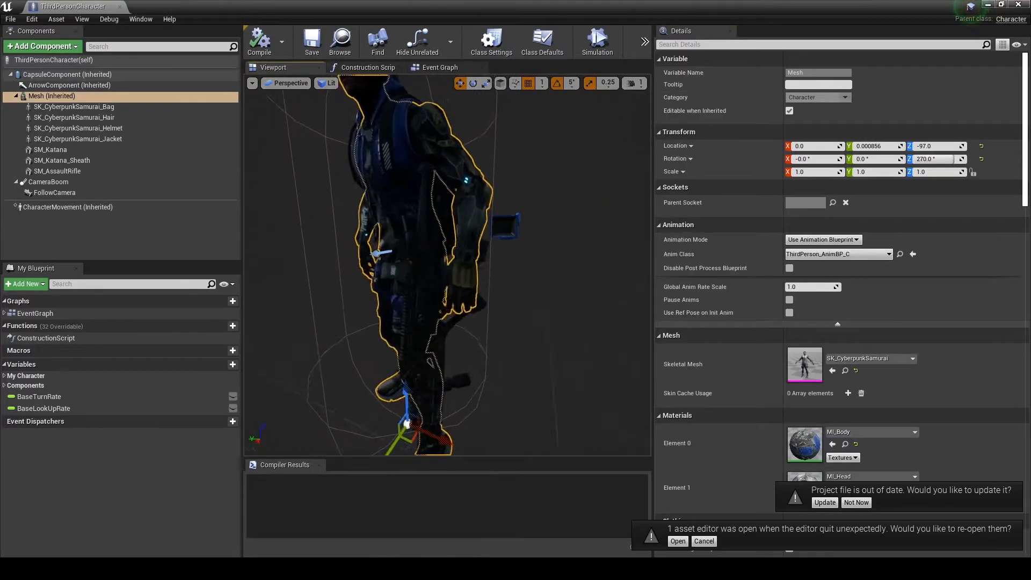
pyautogui.click(58, 171)
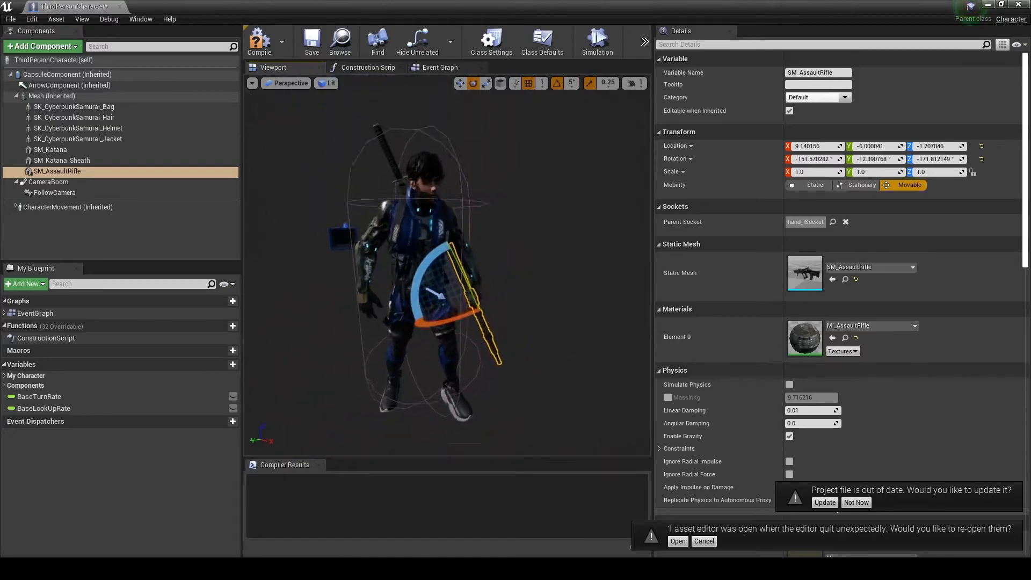
pyautogui.click(50, 149)
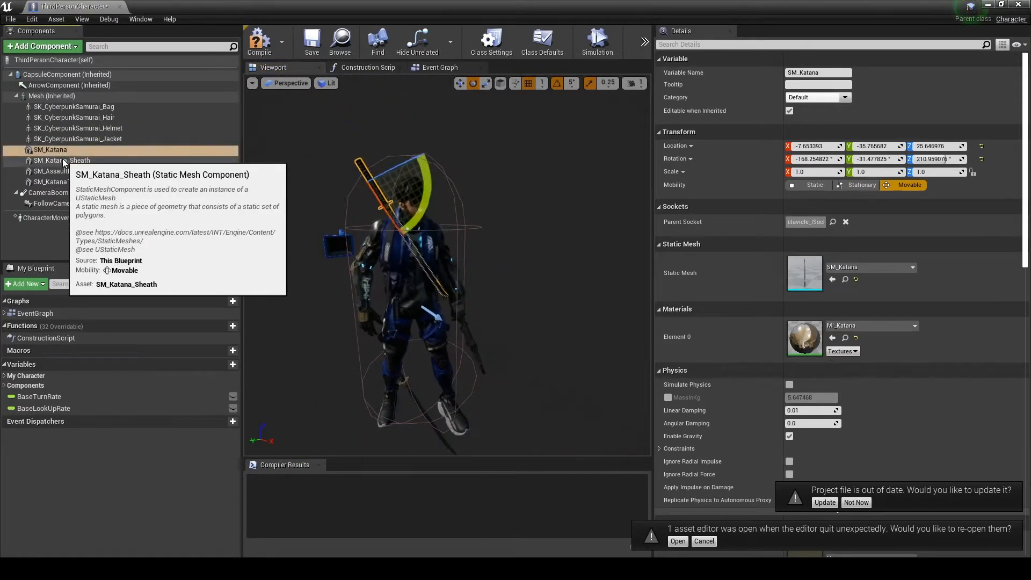
pyautogui.click(52, 181)
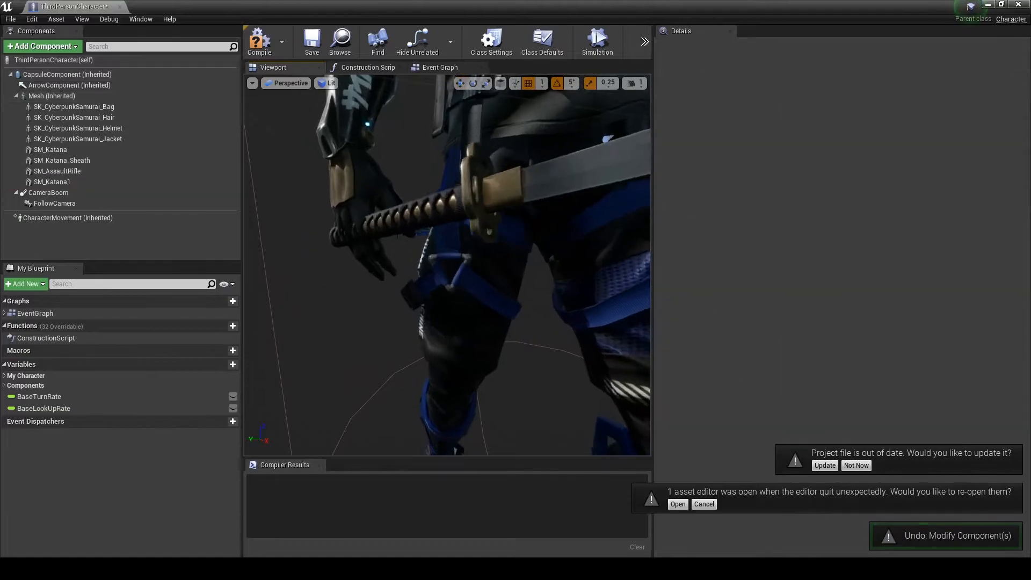
# Go back to ThirdPersonExampleMap, where the samurai stands with a katana on its back
pyautogui.click(52, 182)
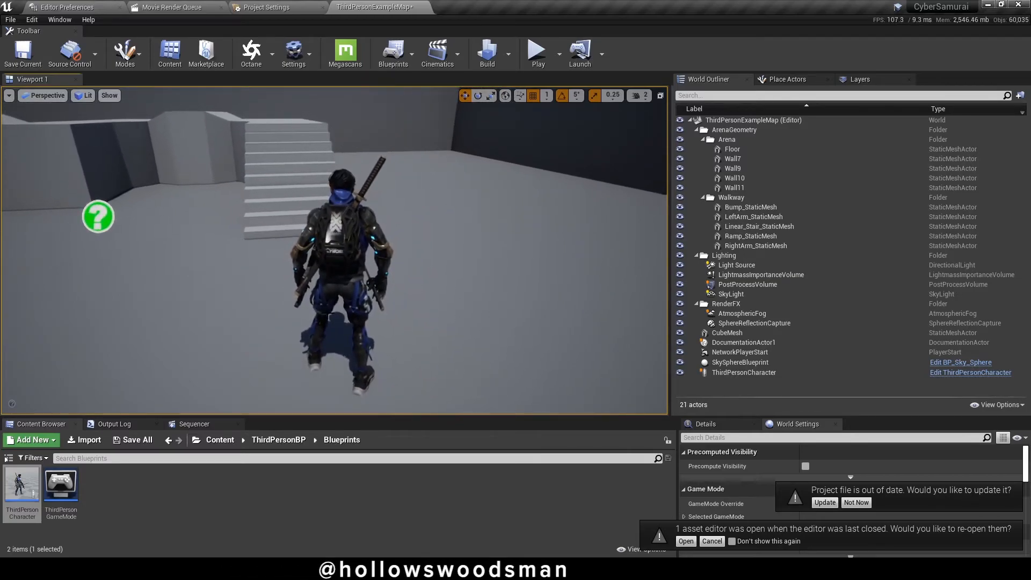
# Play-test the equipped samurai, then scroll the static mesh sockets documentation page
pyautogui.click(537, 53)
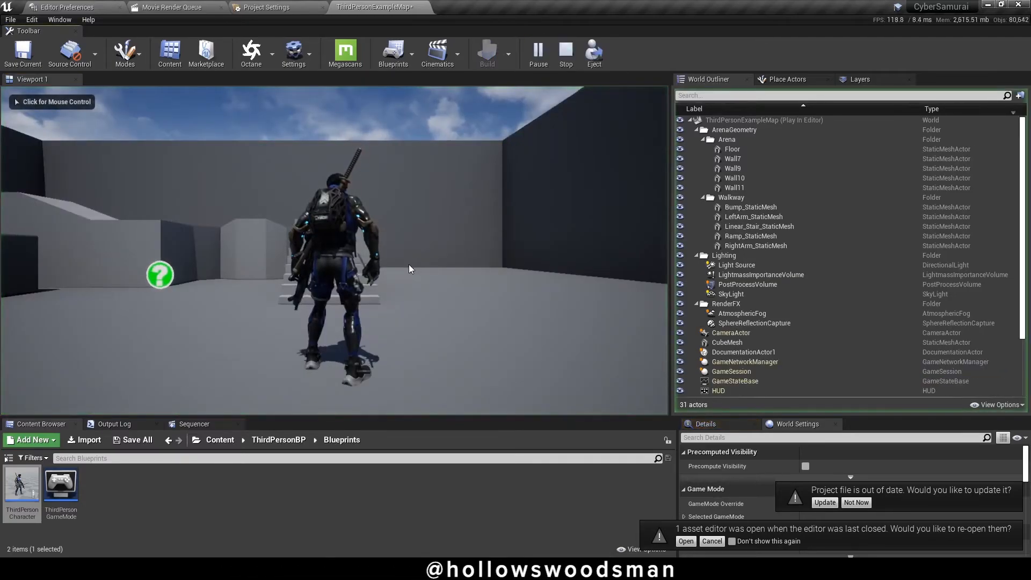
pyautogui.click(329, 263)
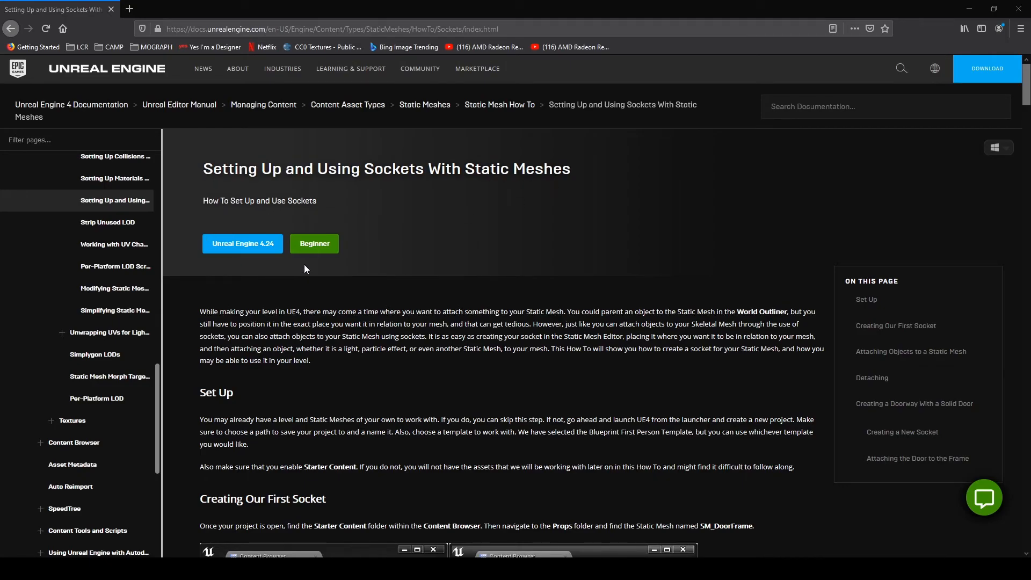
pyautogui.scroll(-3)
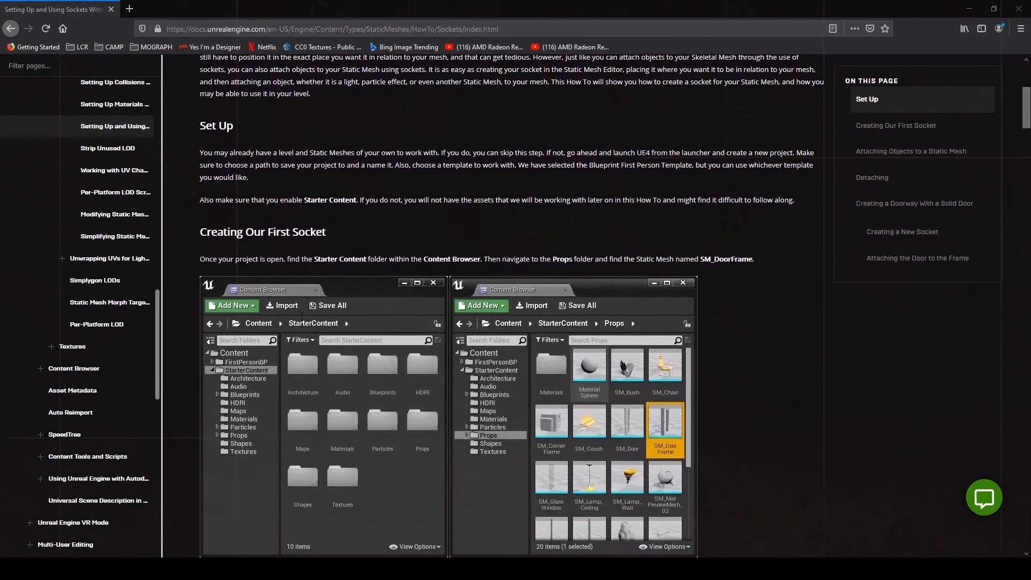